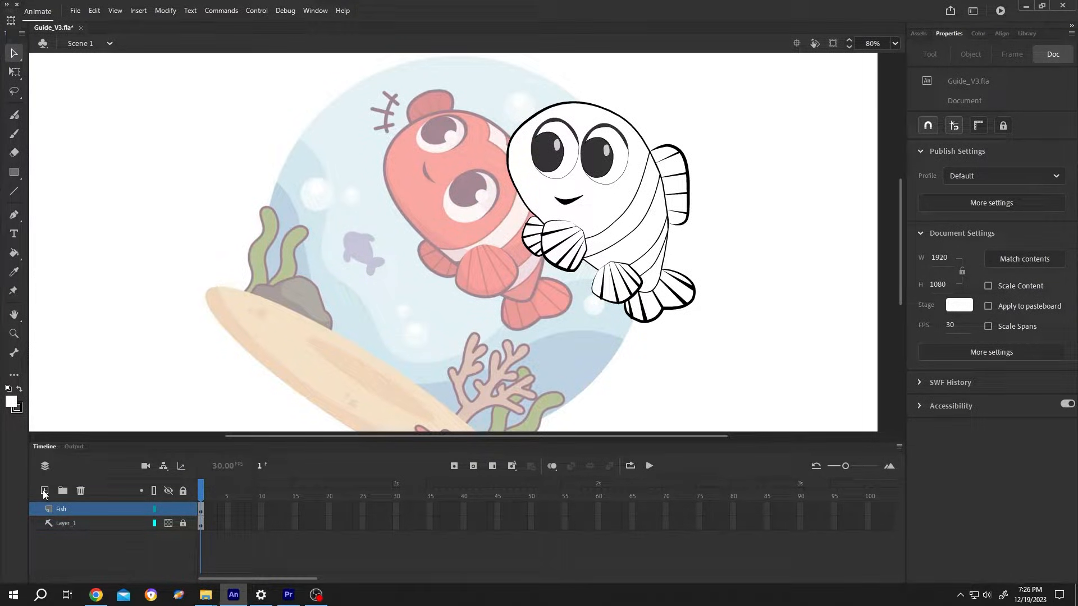
Step: Add a new layer named Audio above the Fish layer in the timeline
click(44, 490)
text(Audio)
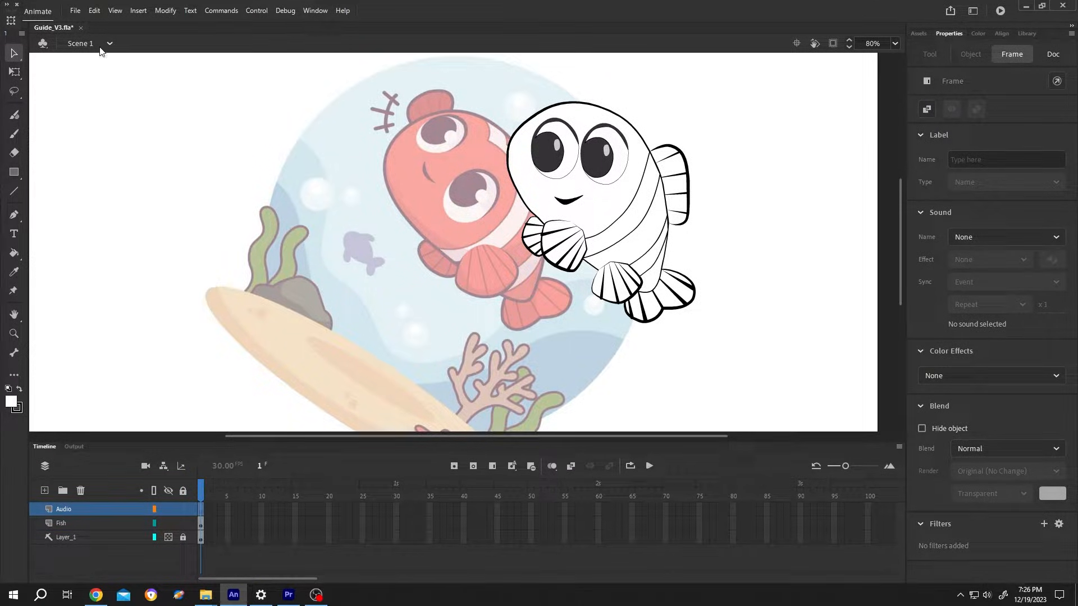
Step: Import Back To Portland and Beep Sound.WAV together into the library
click(75, 10)
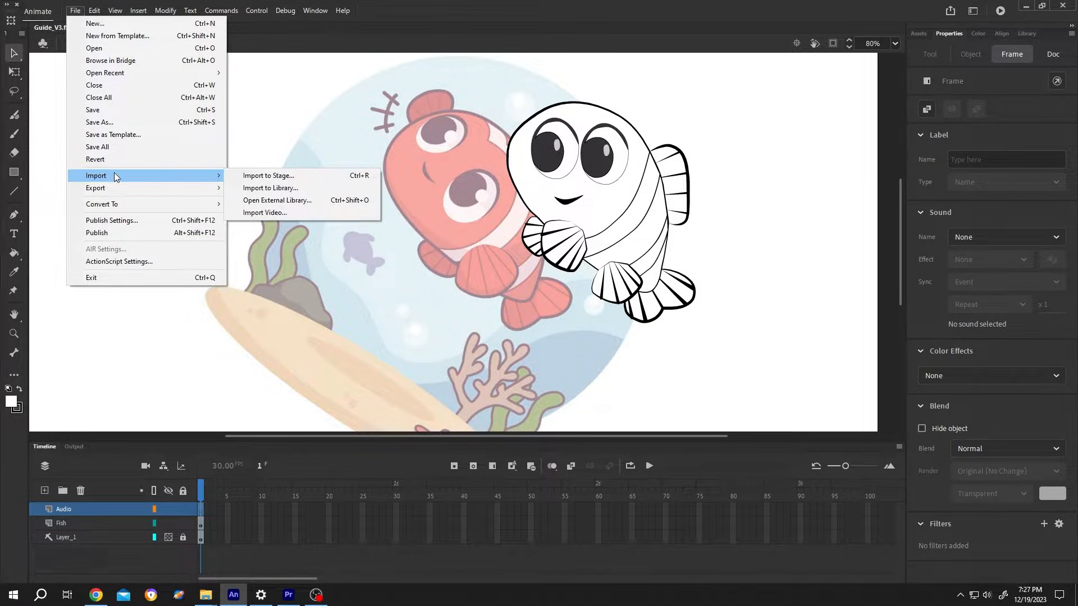
click(270, 188)
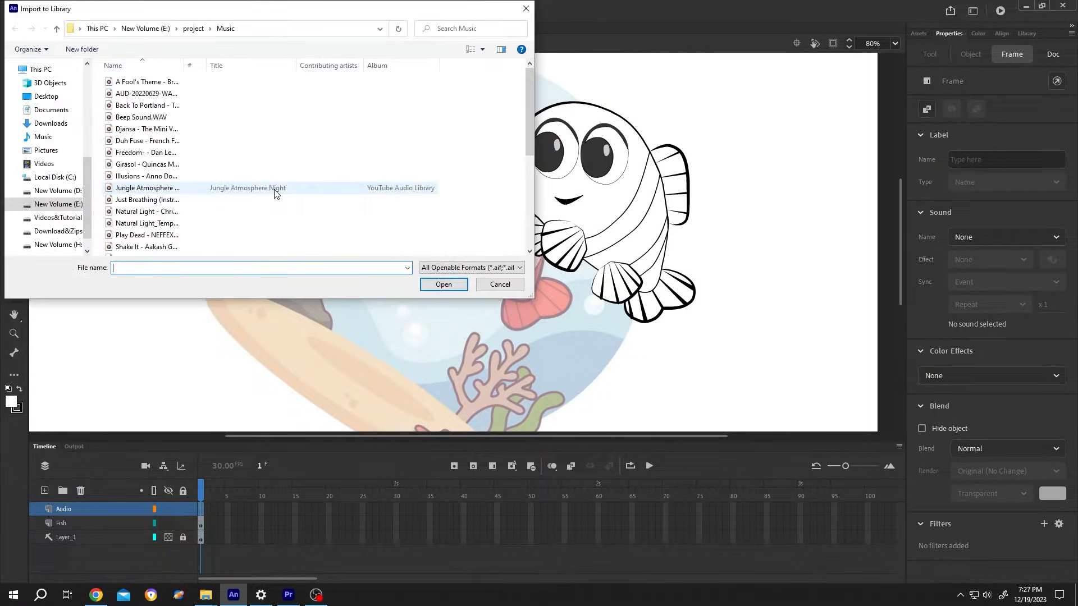
click(144, 105)
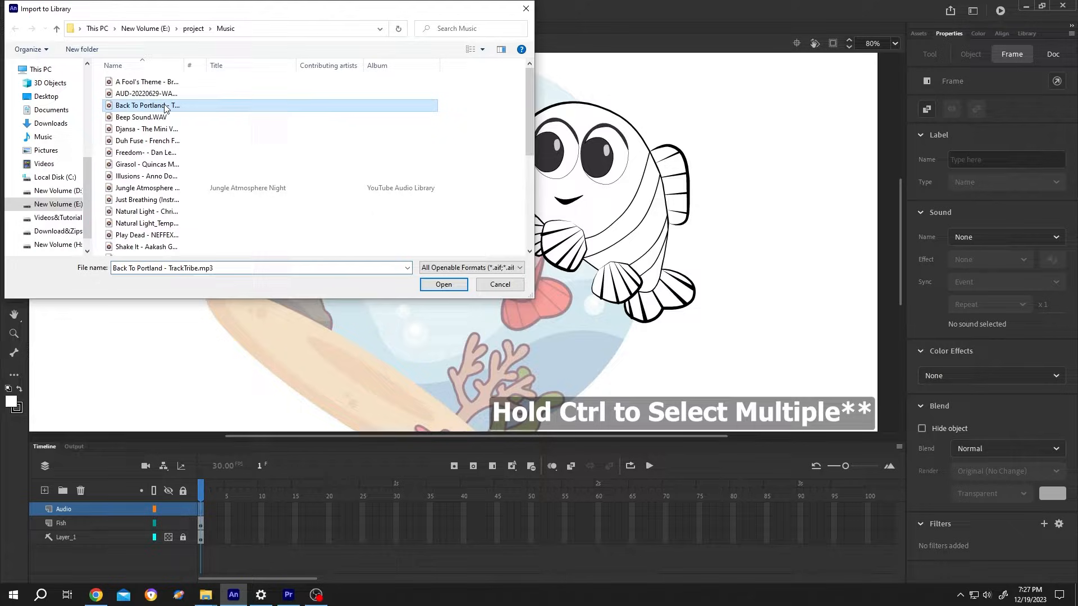
click(140, 117)
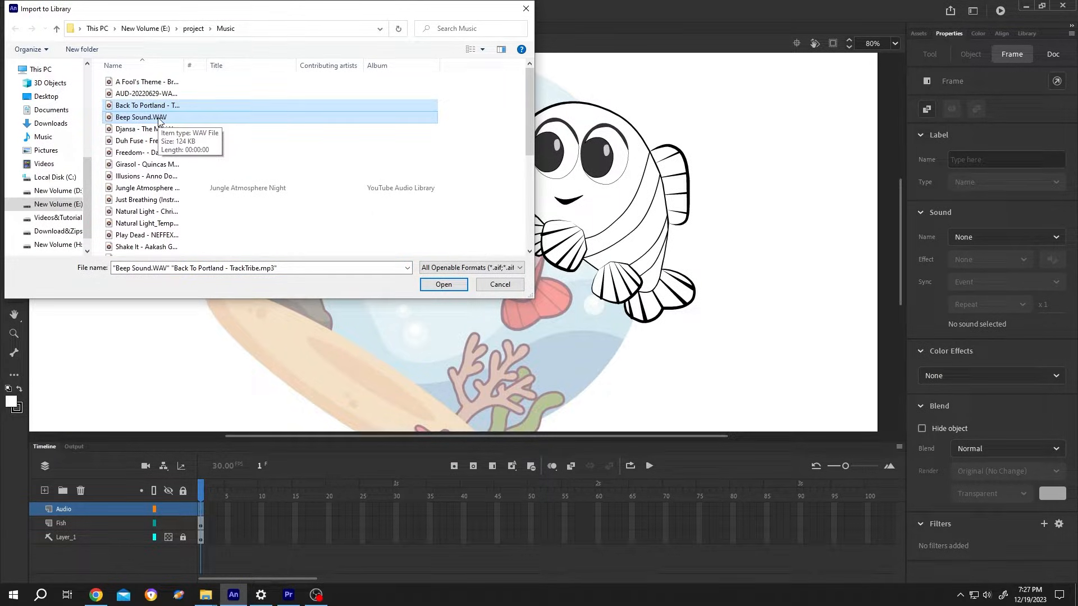
click(443, 285)
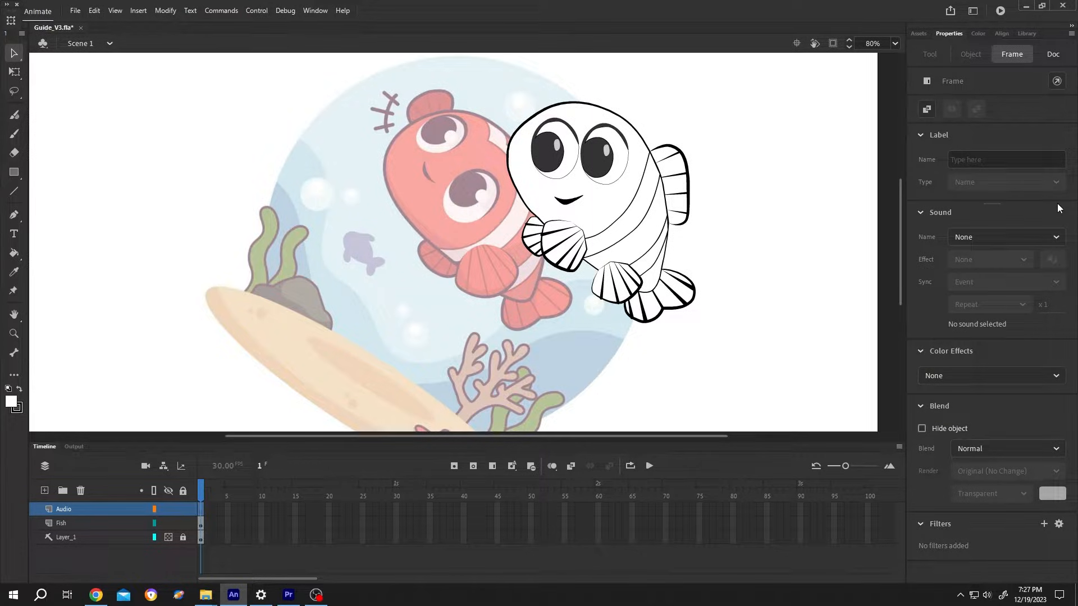
Step: Preview Beep Sound.WAV and Back To Portland from the Library panel
click(1027, 33)
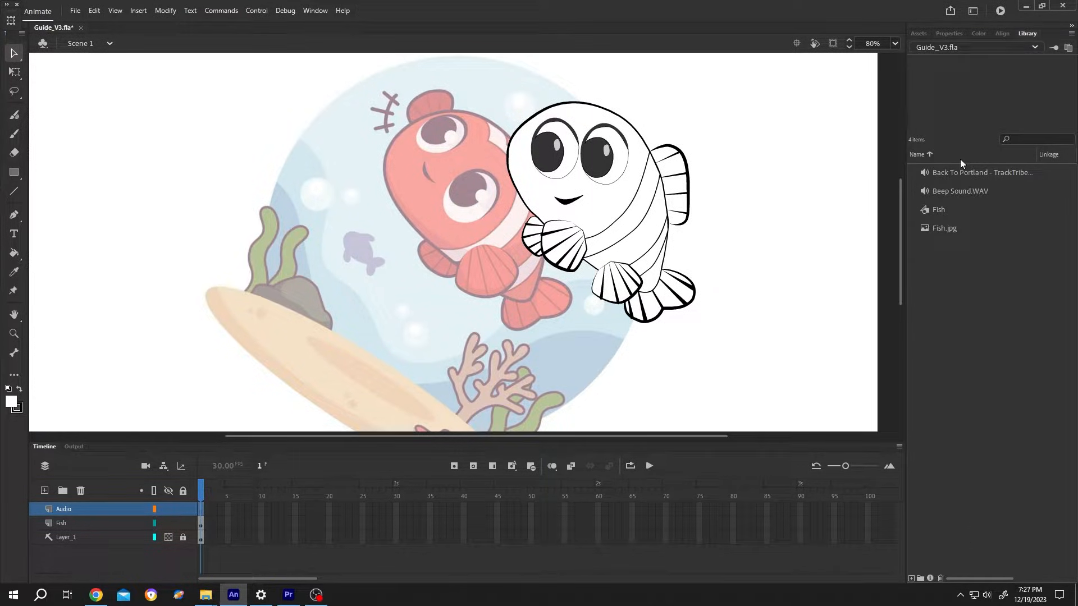
click(959, 191)
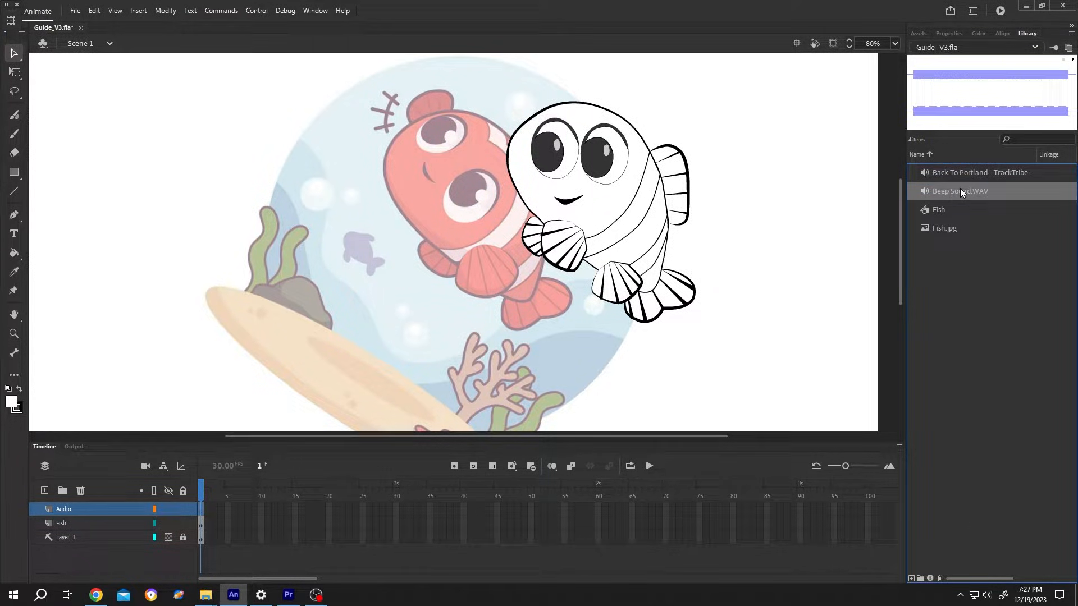
click(980, 172)
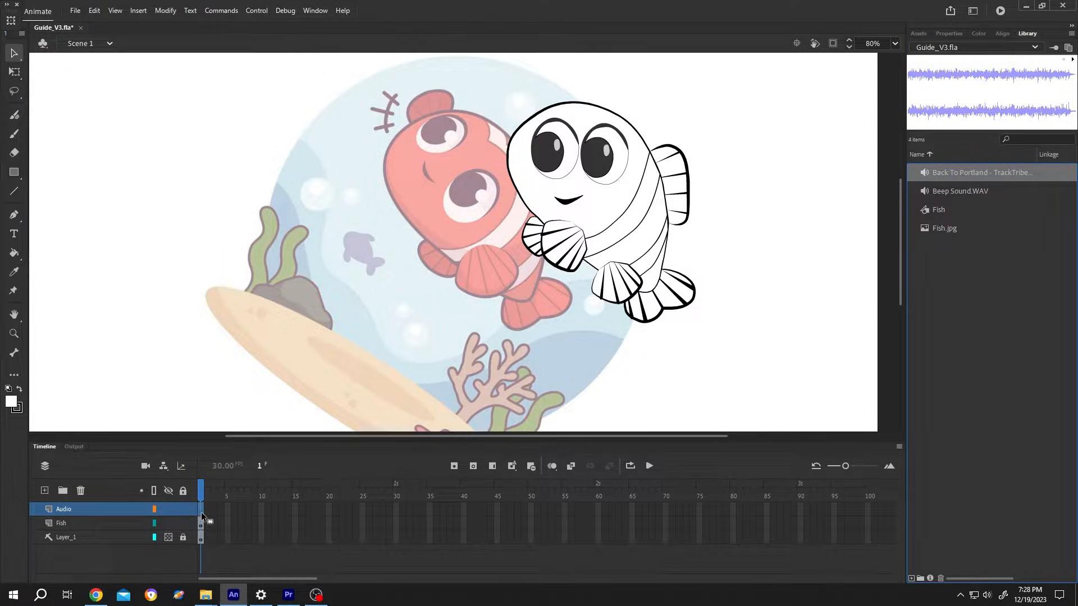
mouse_move(918, 296)
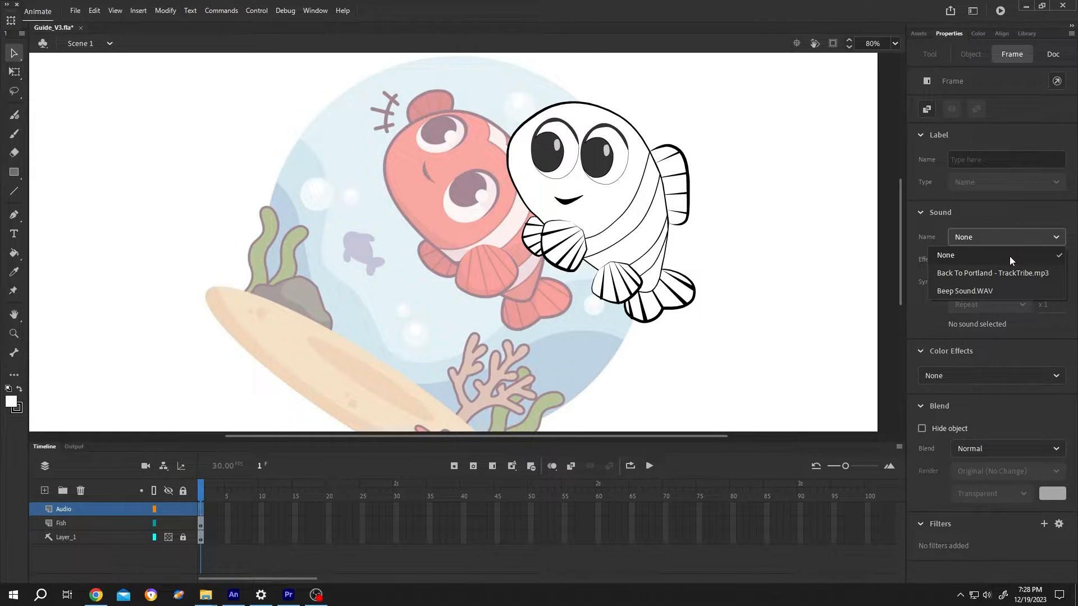
Step: Assign the Back To Portland track as the sound on the Audio layer's first frame
click(991, 273)
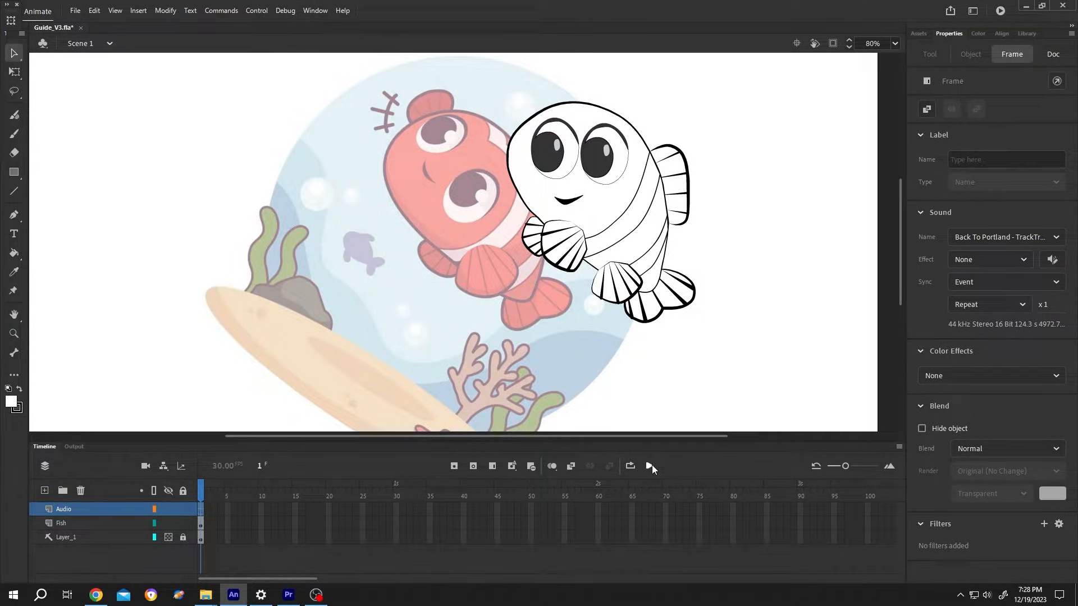
mouse_move(647, 466)
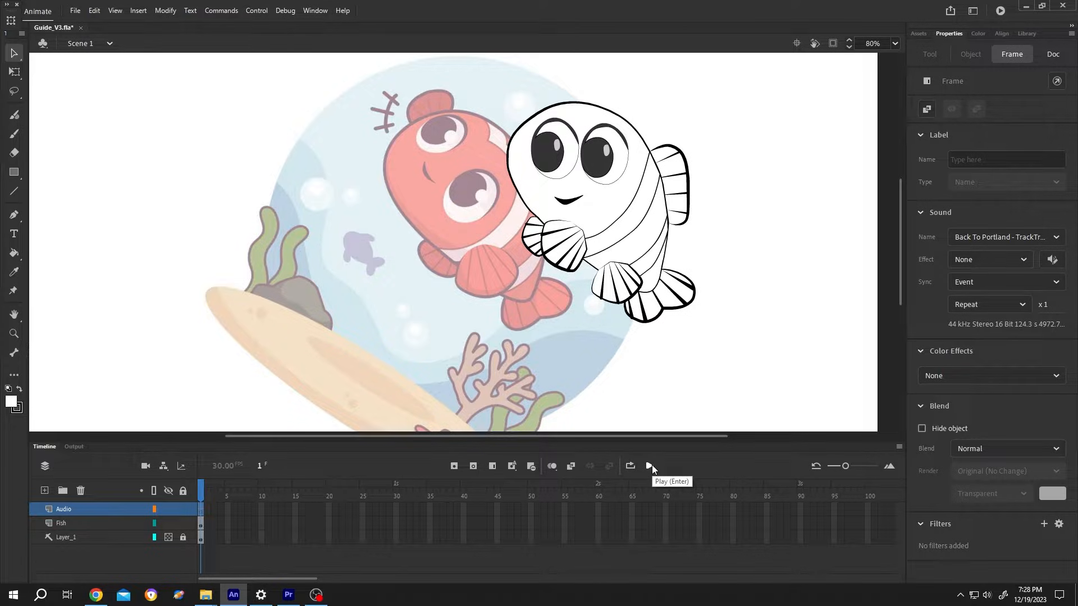
mouse_move(919, 560)
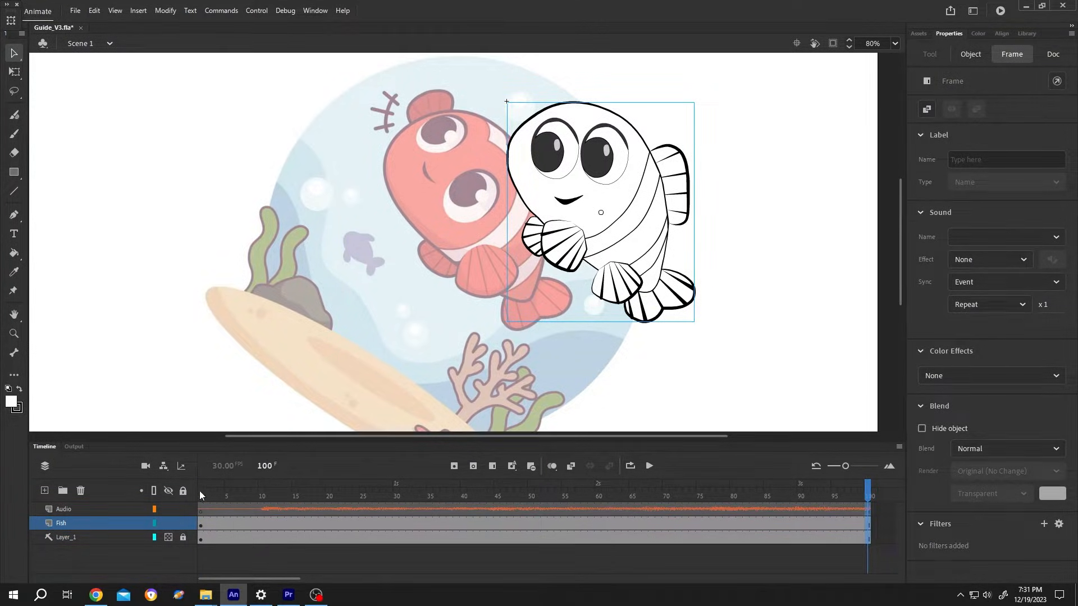
Step: Play and stop the music, scrub to frames 18 and 40, then select the Audio layer's frames
click(648, 466)
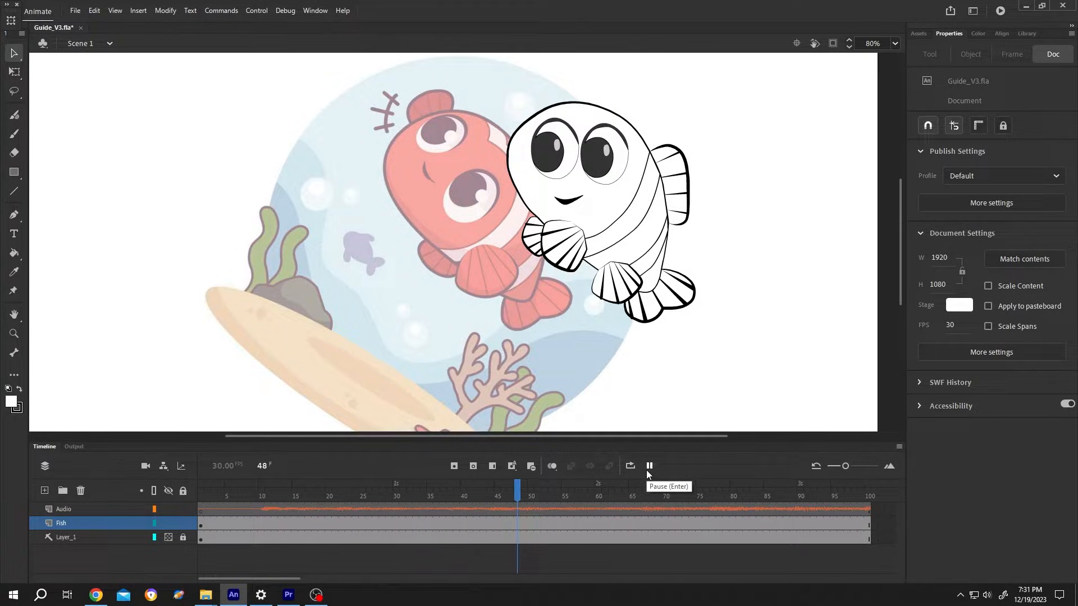
click(647, 465)
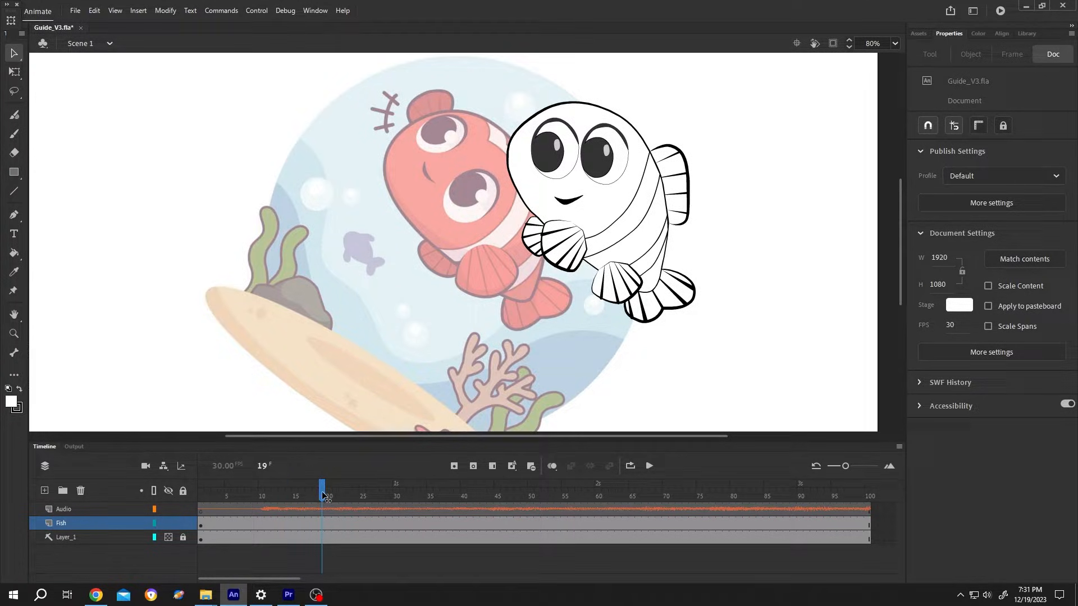
click(315, 488)
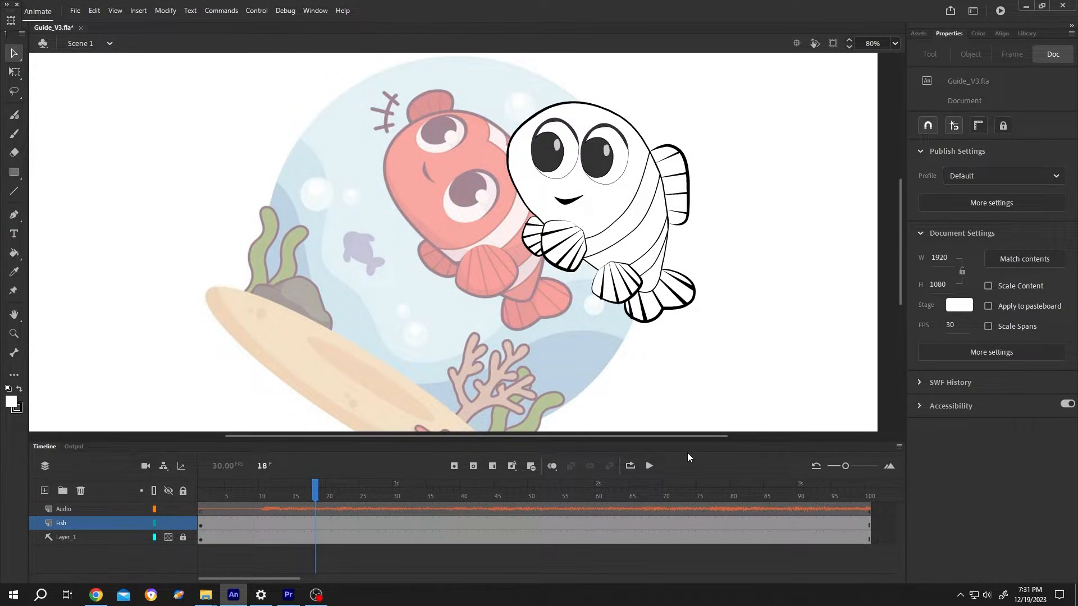
click(462, 488)
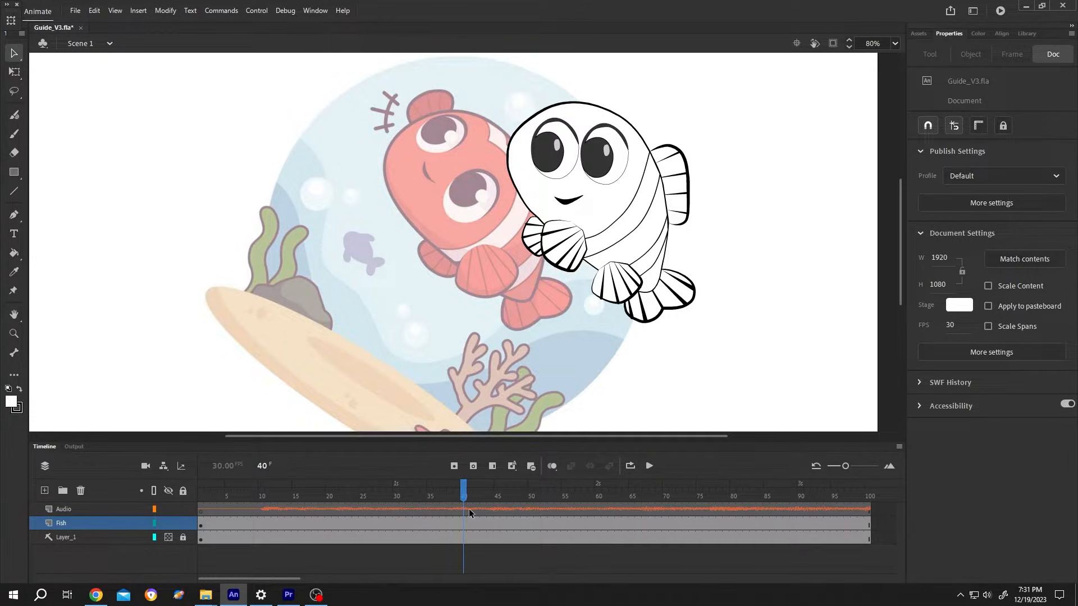
click(62, 508)
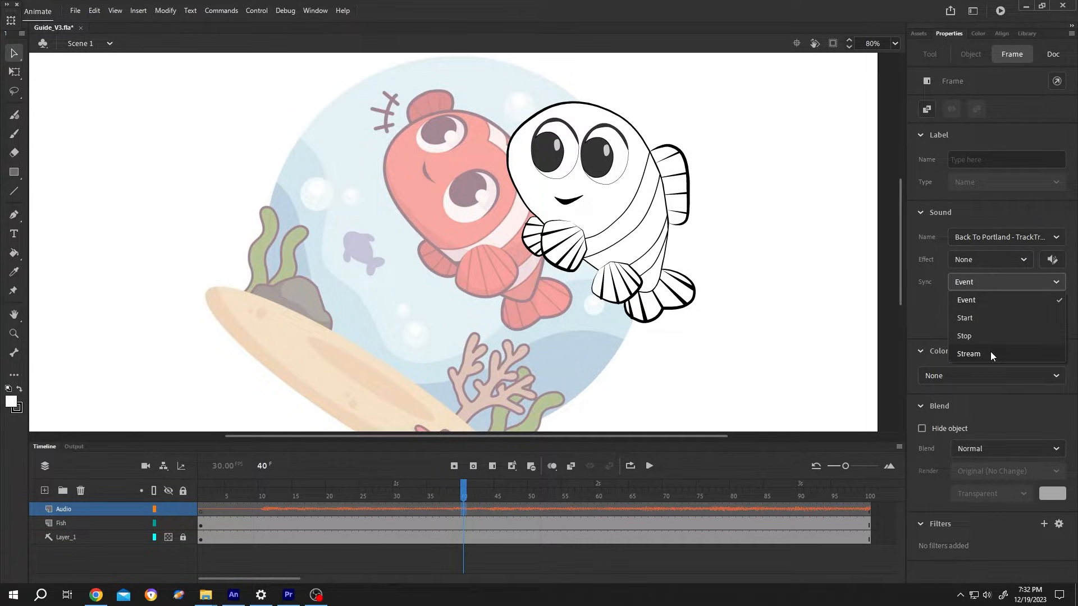
Step: Set the Back To Portland sound's sync to Stream and play the timeline to about frame 98
click(968, 353)
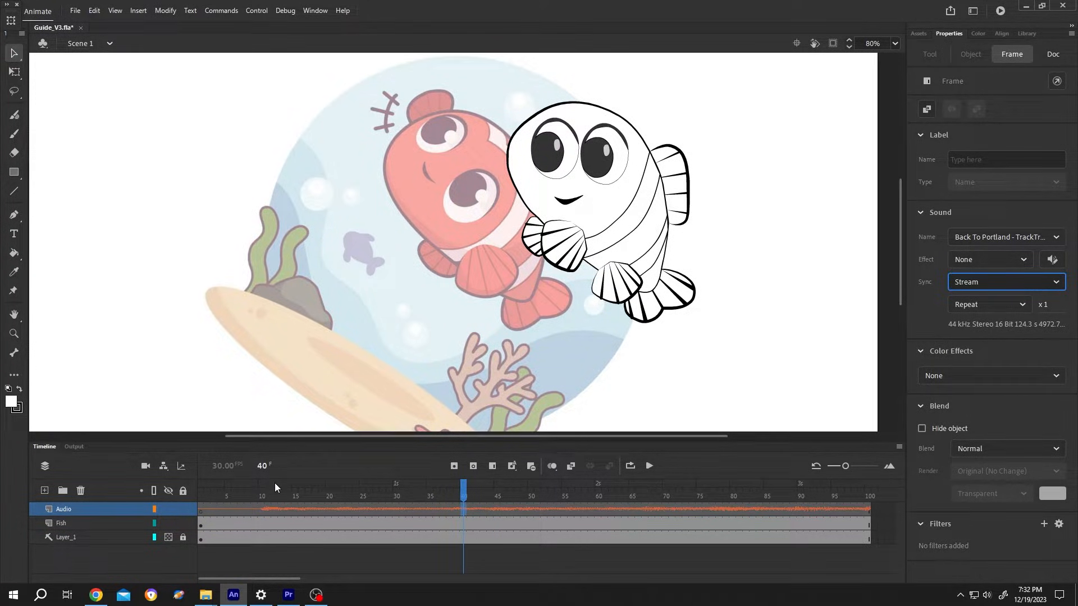
click(648, 465)
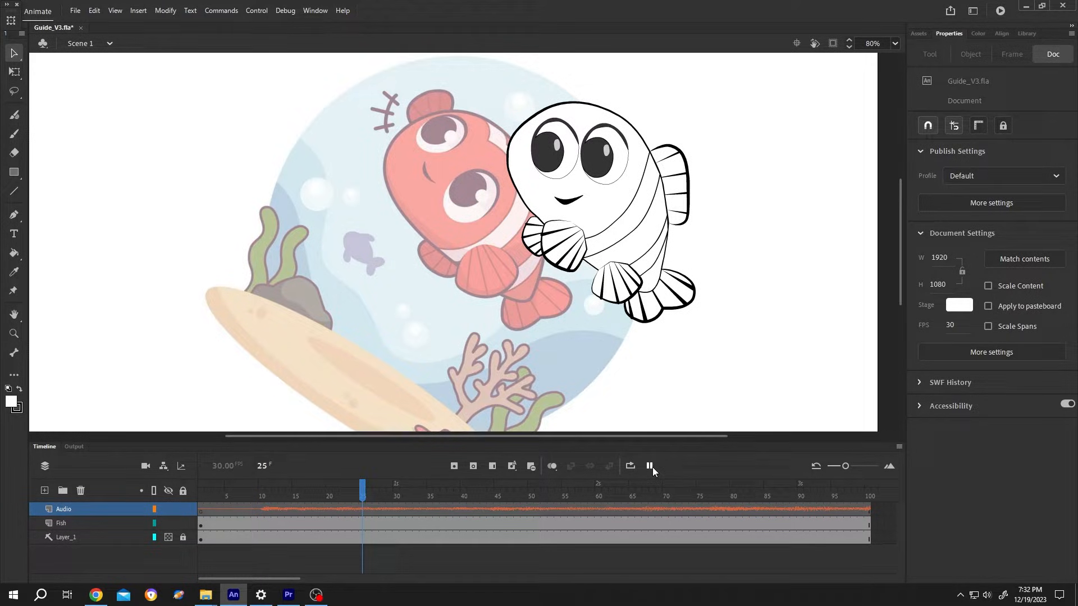
click(648, 465)
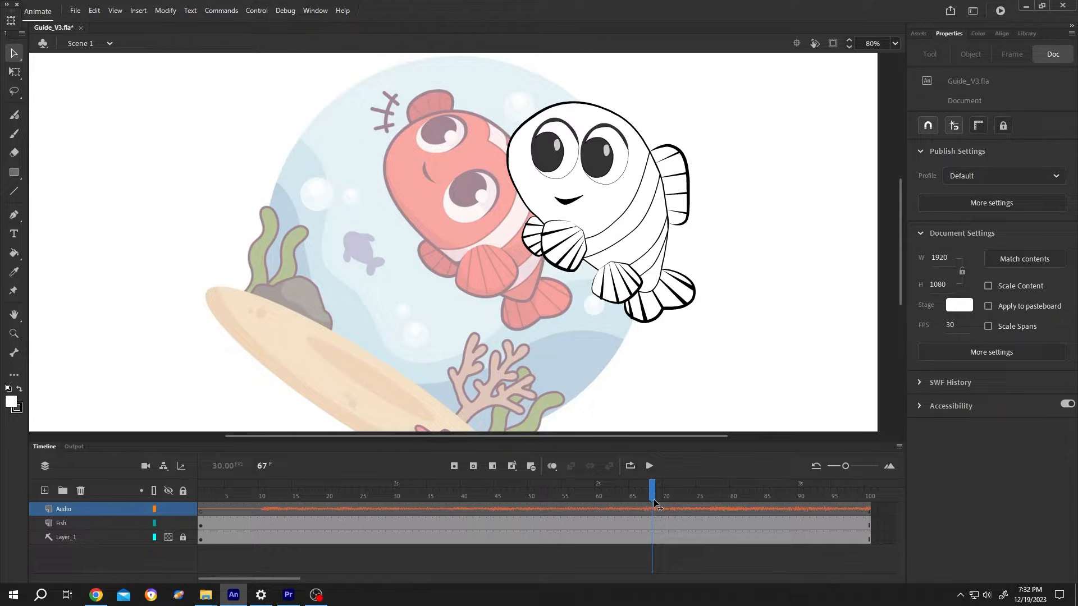
click(787, 487)
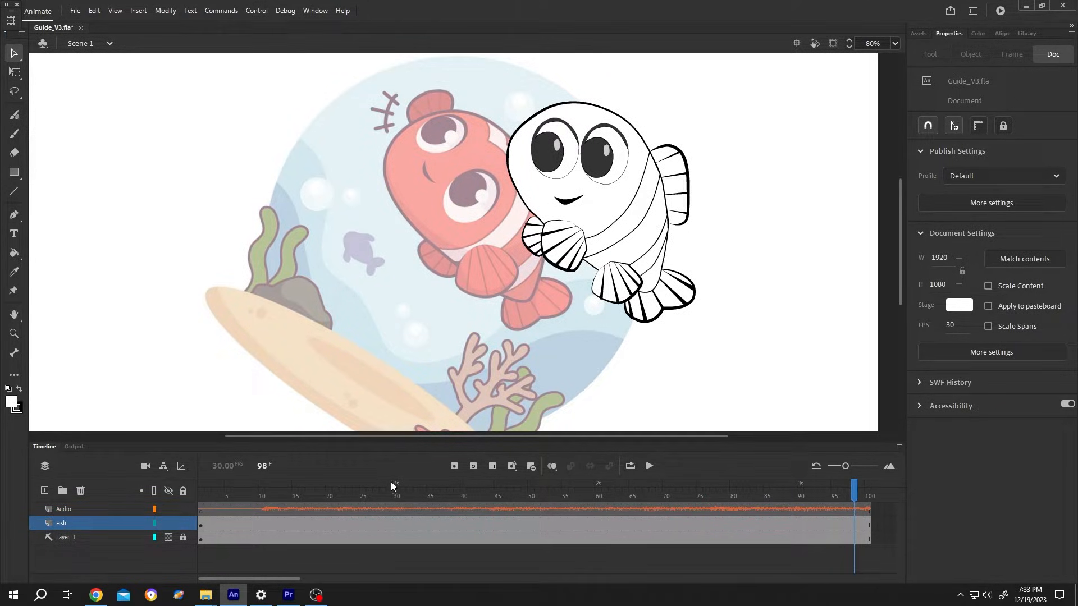
mouse_move(805, 539)
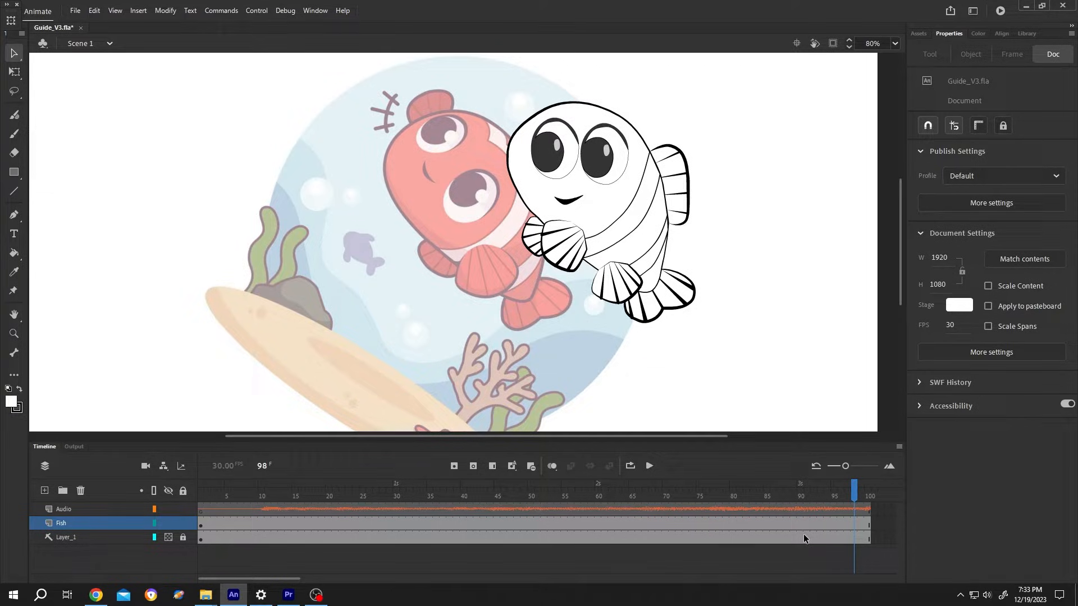
mouse_move(584, 513)
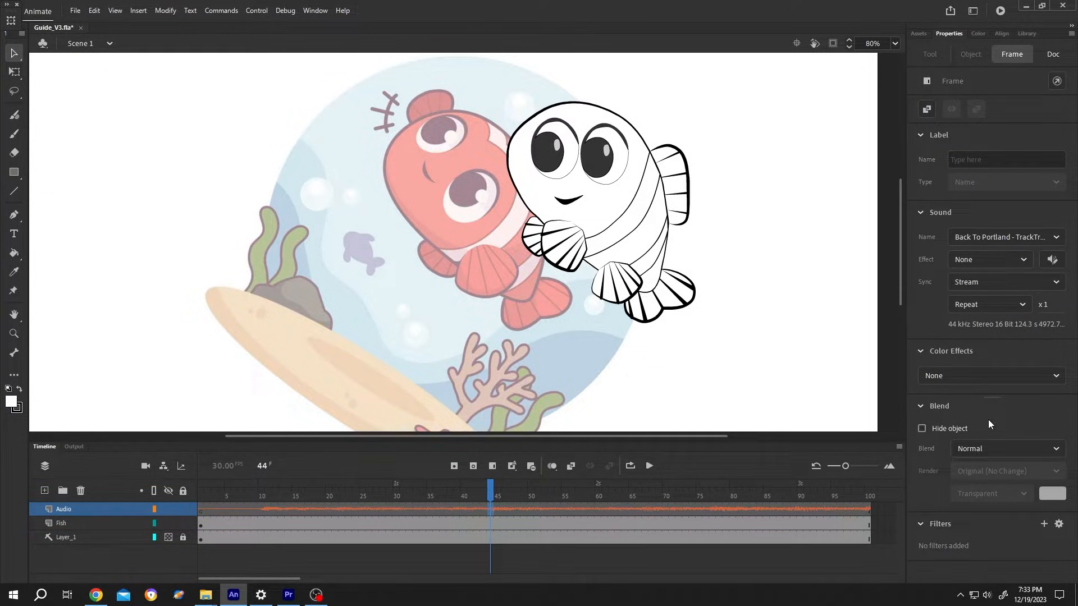
mouse_move(1051, 260)
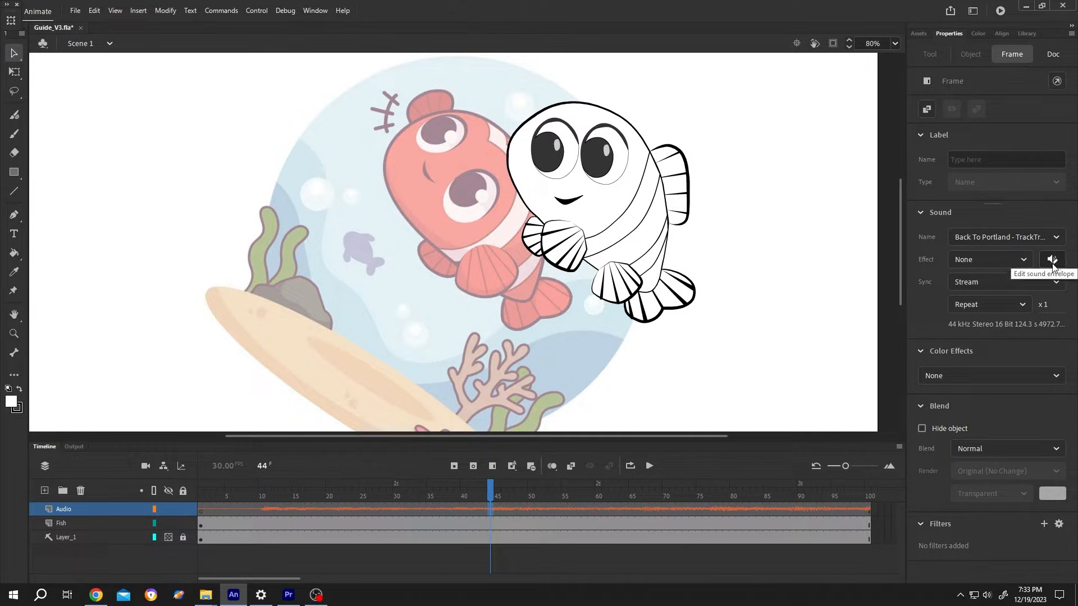
Step: Trim the music clip in the envelope editor so it ends around frame 60
click(1050, 259)
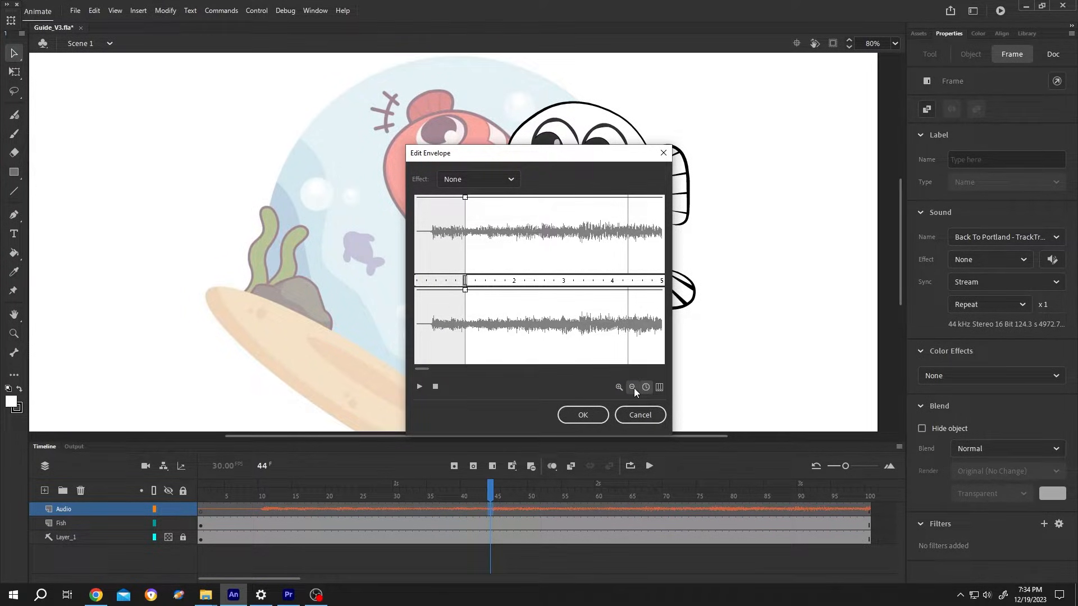
click(644, 387)
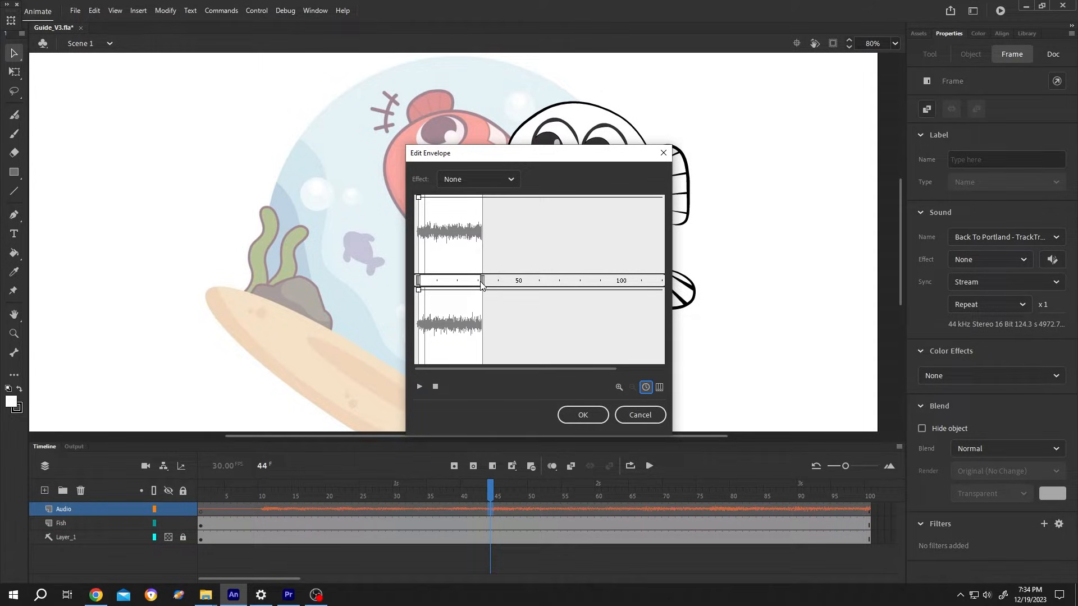
click(617, 387)
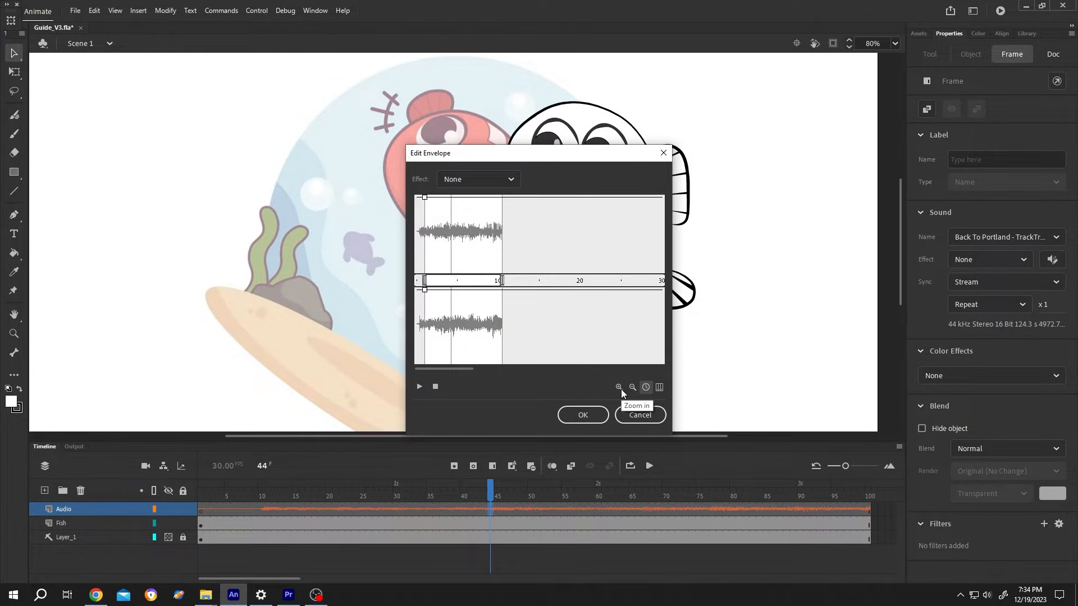
click(631, 387)
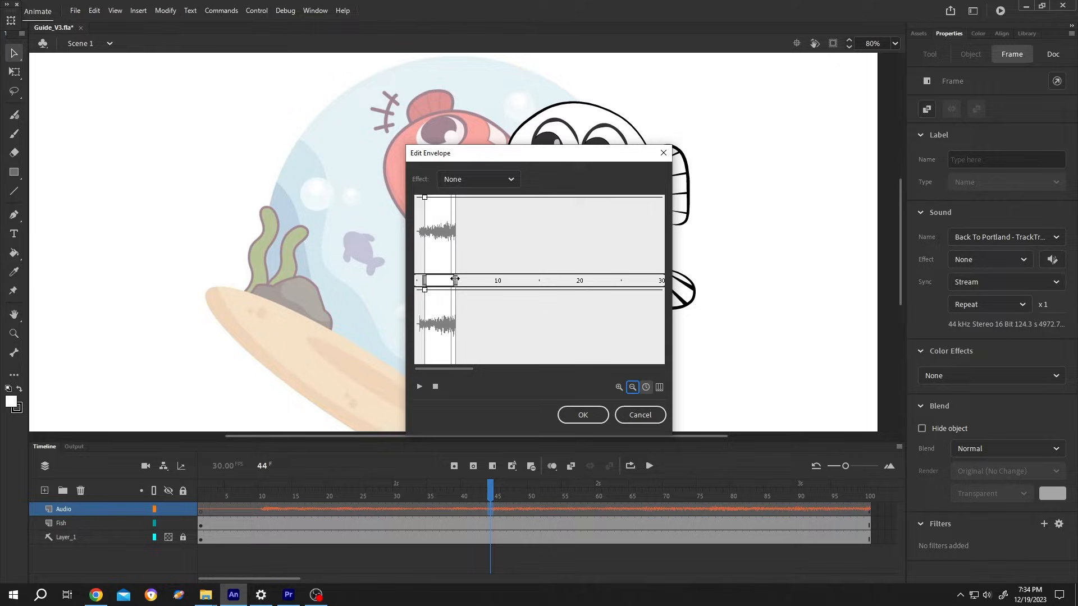
click(617, 386)
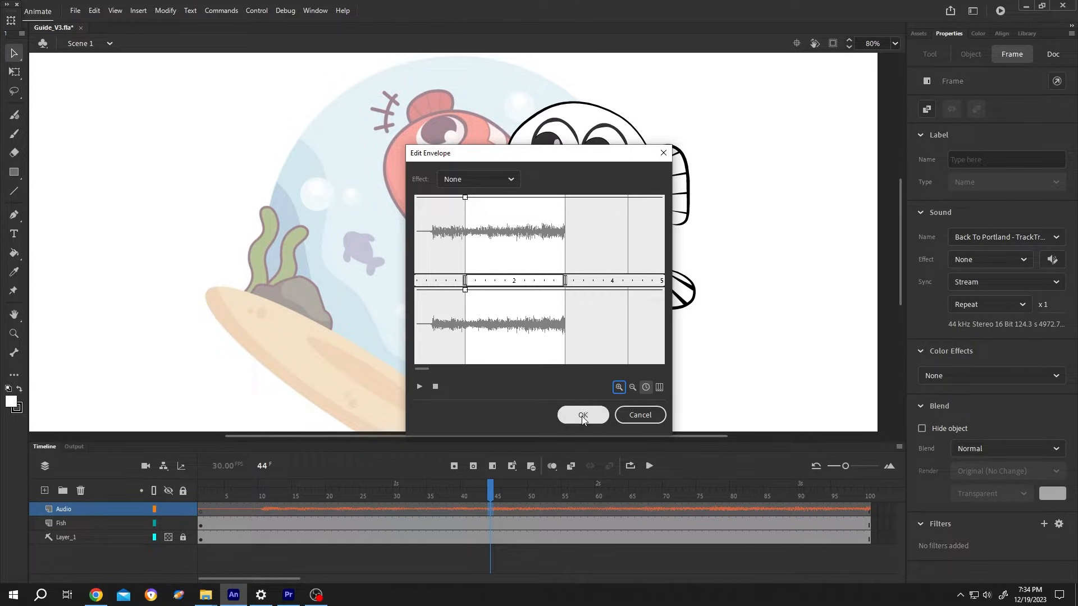
click(582, 415)
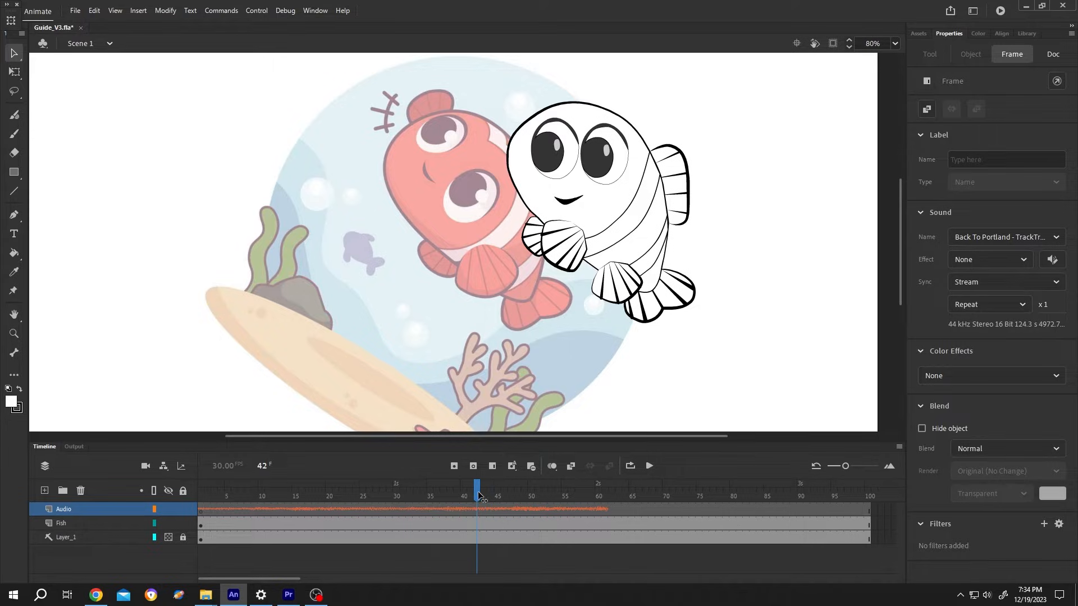
click(1052, 54)
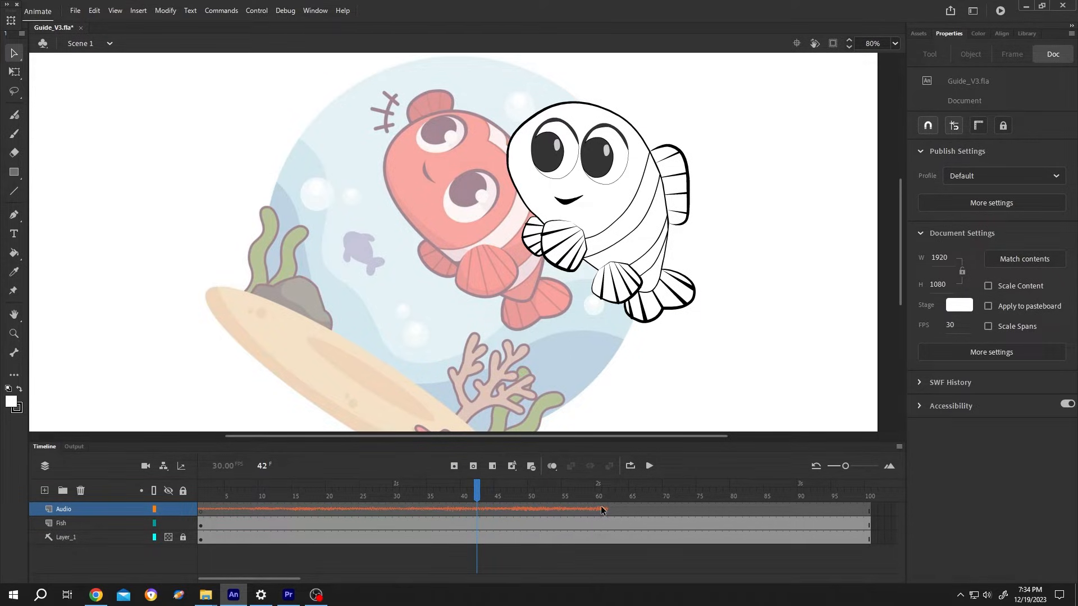
click(557, 486)
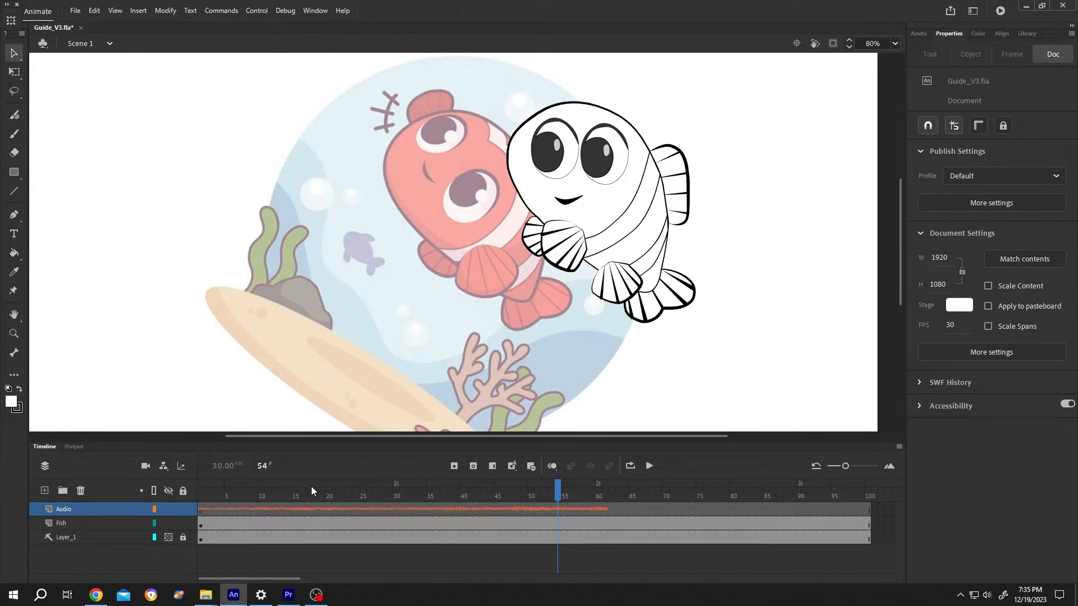
click(221, 495)
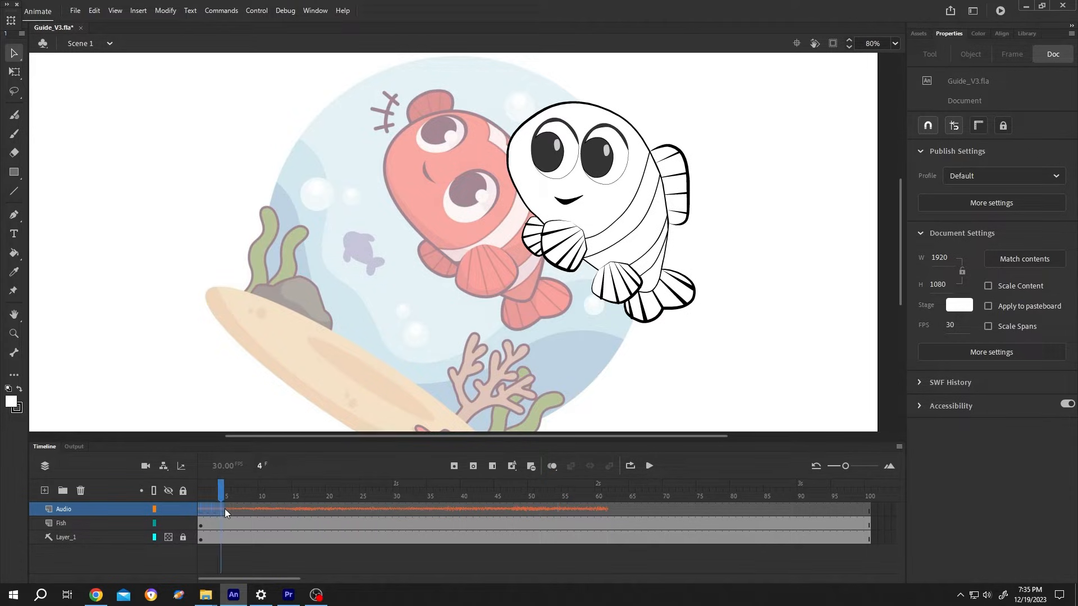
click(383, 508)
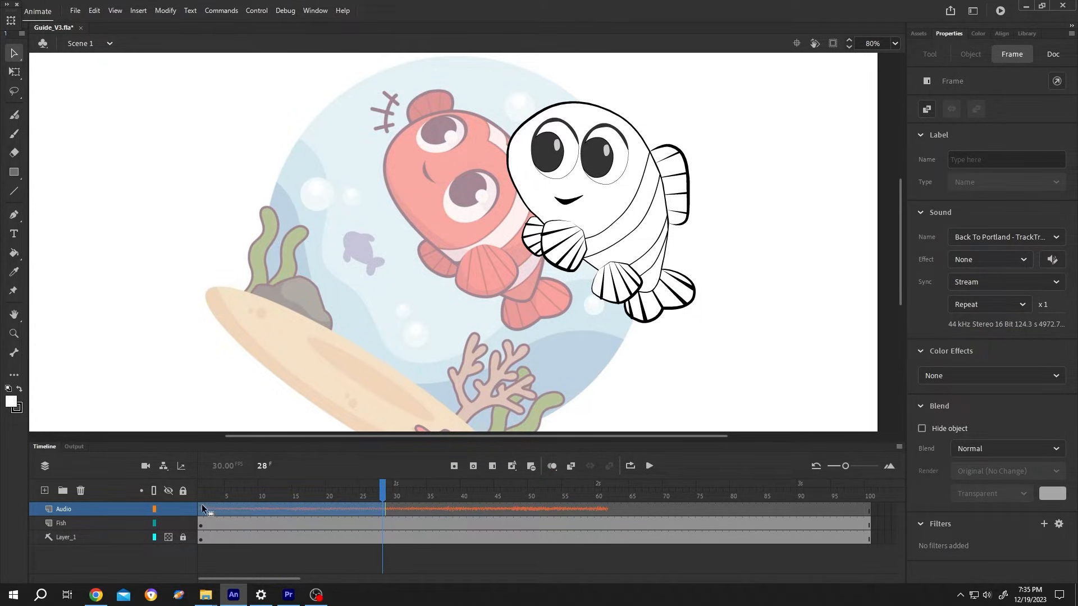
click(429, 484)
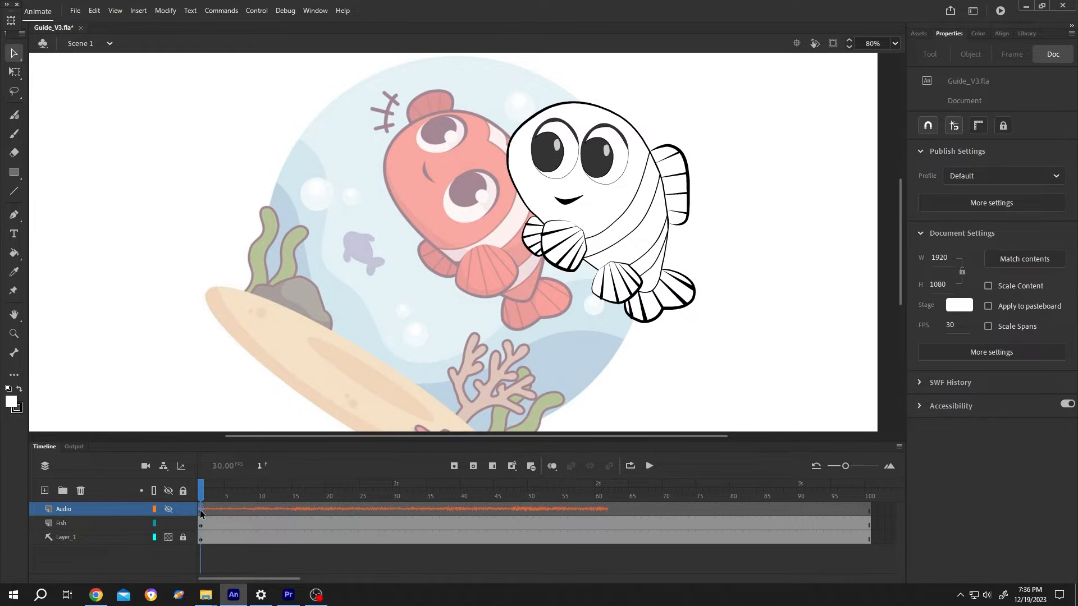
Step: Drag the trimmed music clip later on the Audio layer to finish around frame 107
click(604, 490)
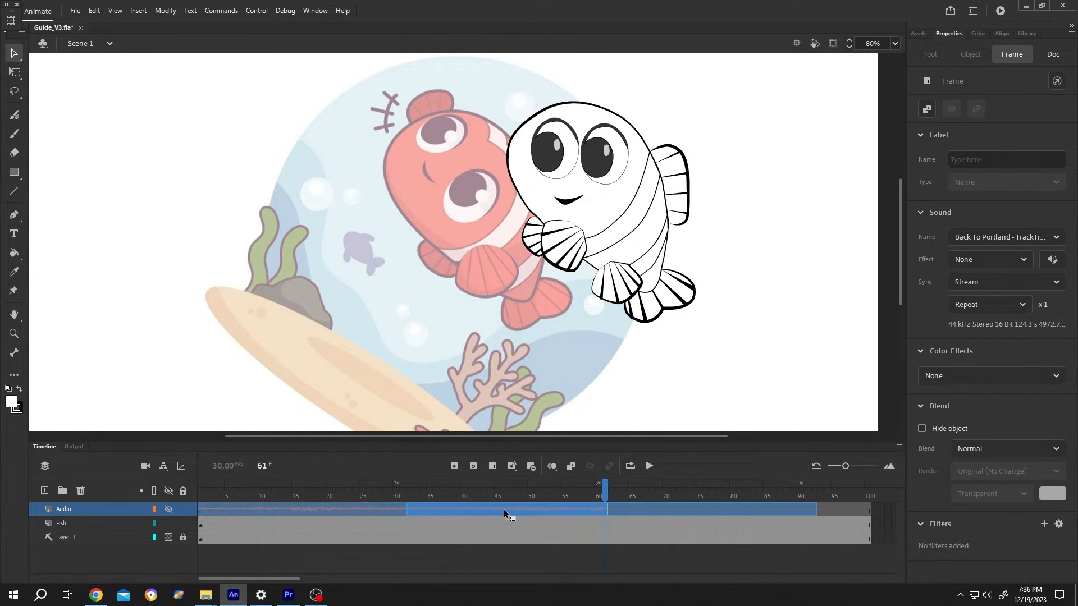
click(610, 485)
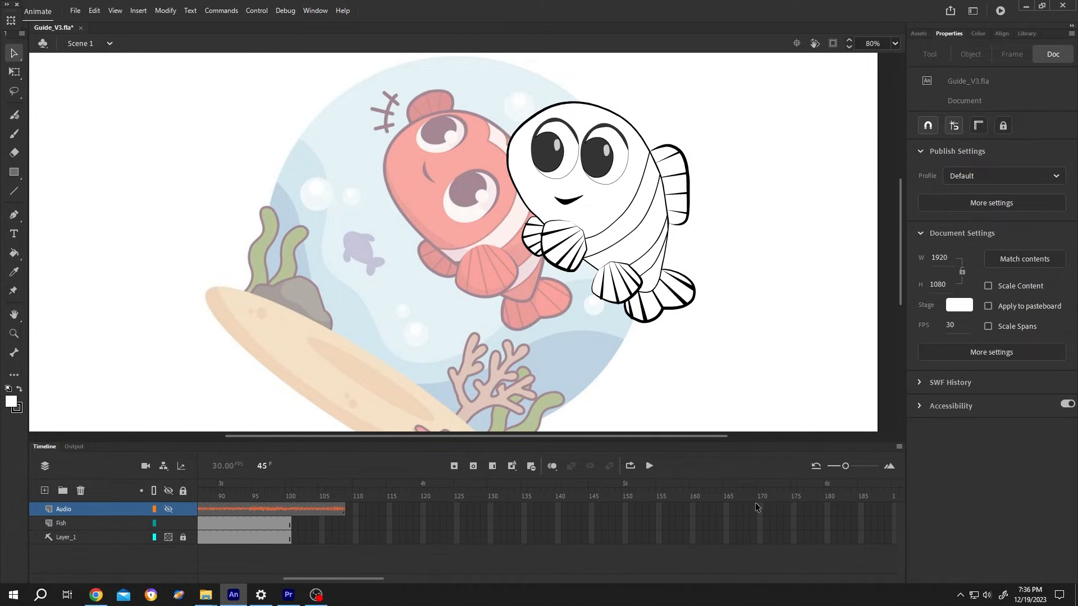
Step: Extend all layers to frame 170 and add an empty Audio keyframe at frame 126
click(511, 465)
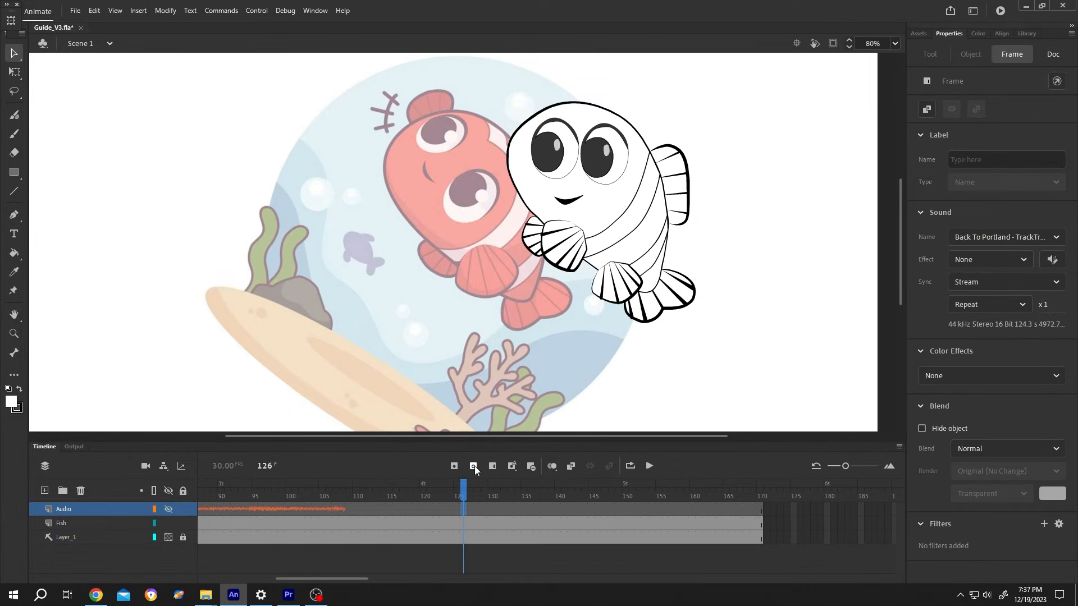
click(1005, 236)
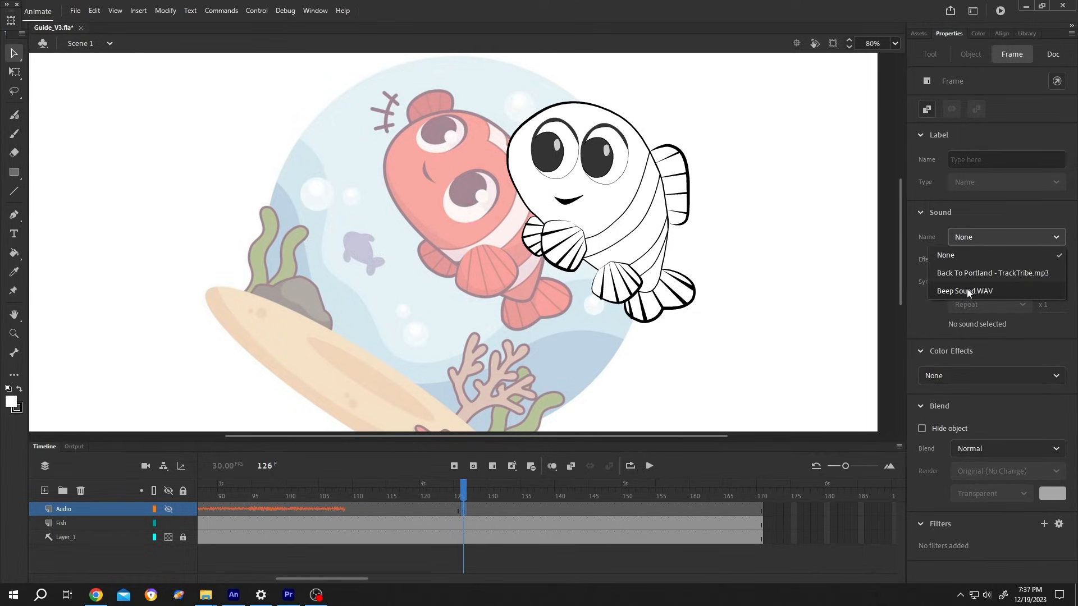
Step: Attach Beep Sound.WAV to the frame 126 keyframe and play the timeline to hear it
click(965, 290)
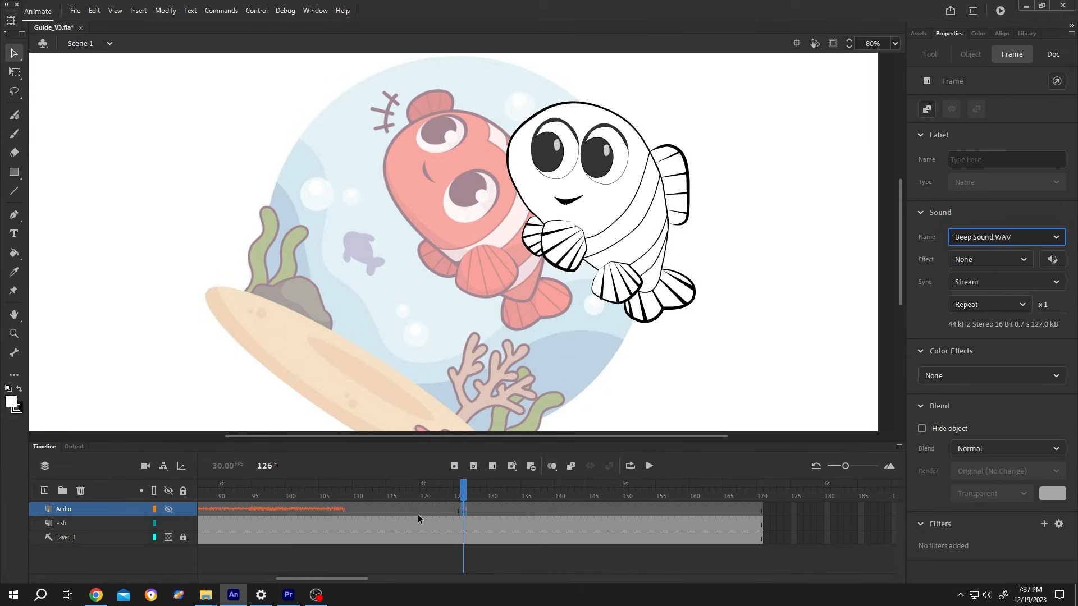
click(1052, 53)
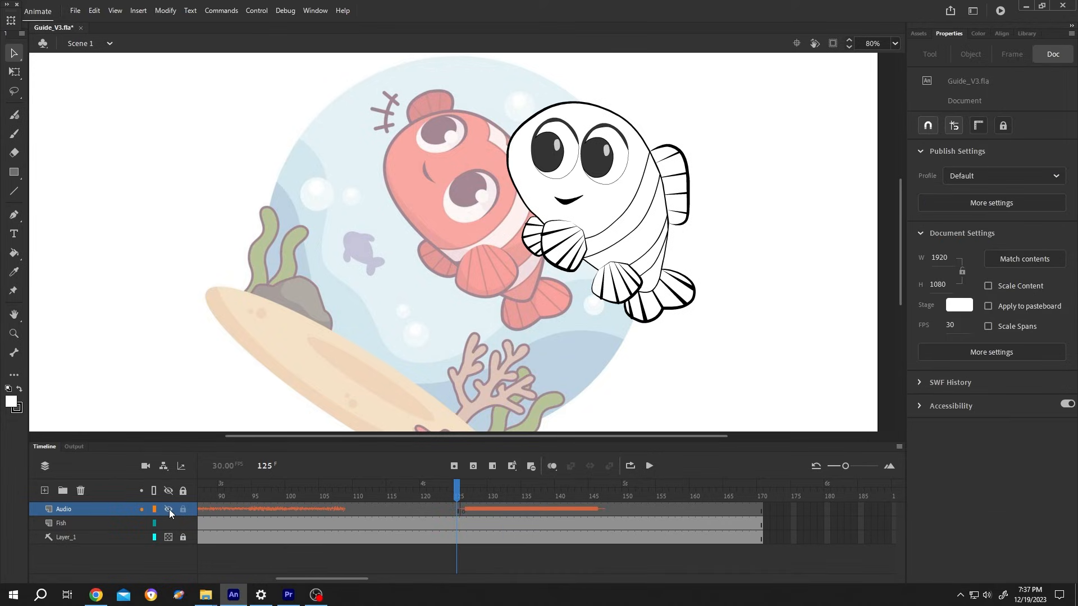
click(647, 465)
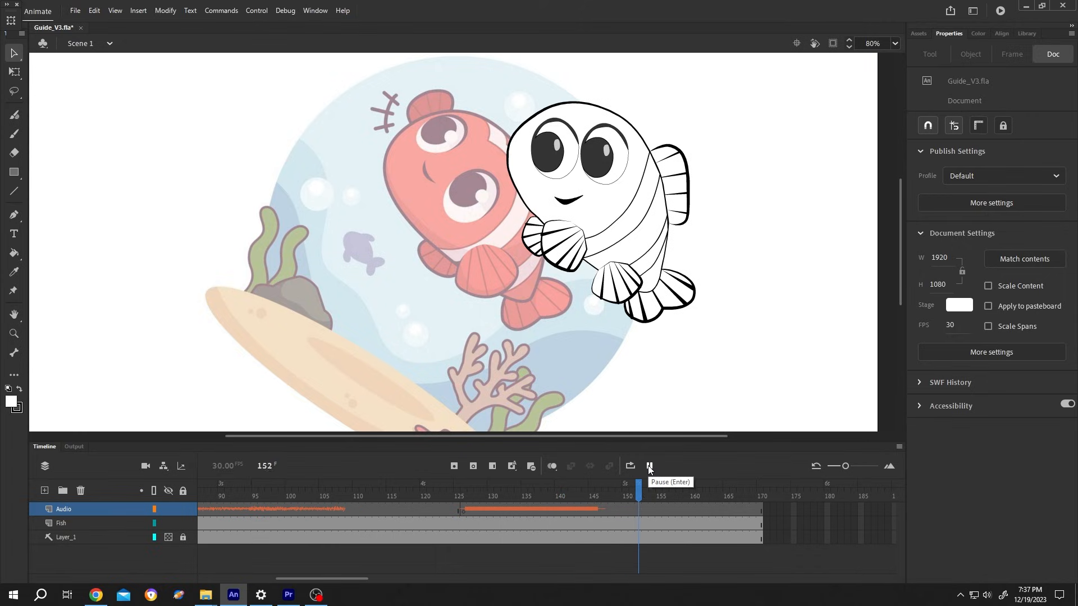